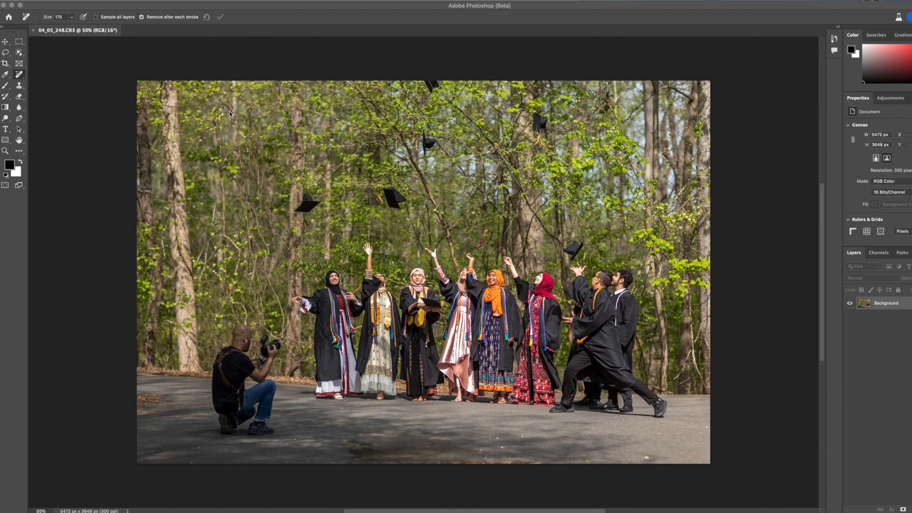
{"action": "mouse_move", "coordinate": [219, 138]}
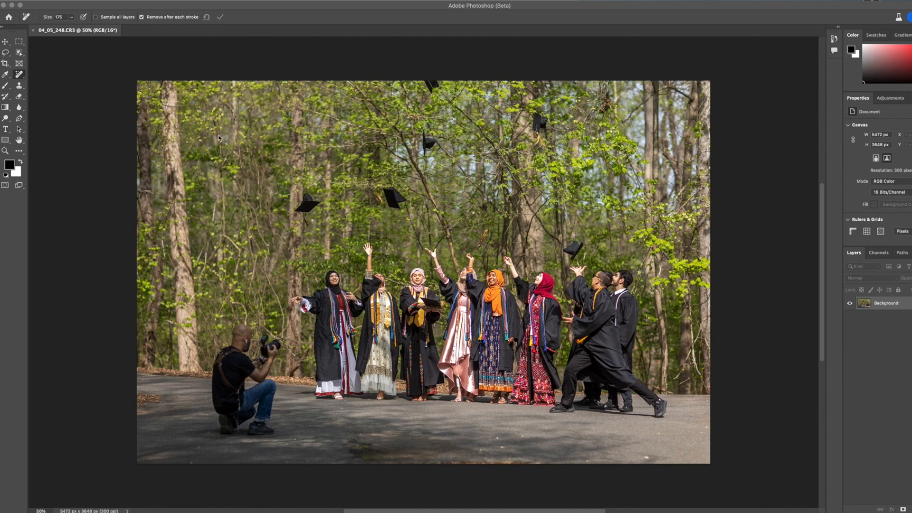
{"action": "mouse_move", "coordinate": [215, 136]}
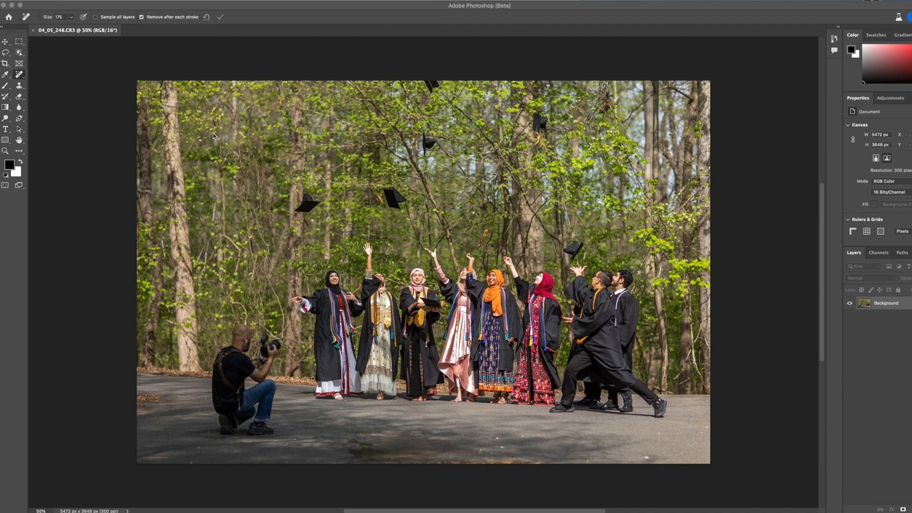
{"action": "mouse_move", "coordinate": [222, 139]}
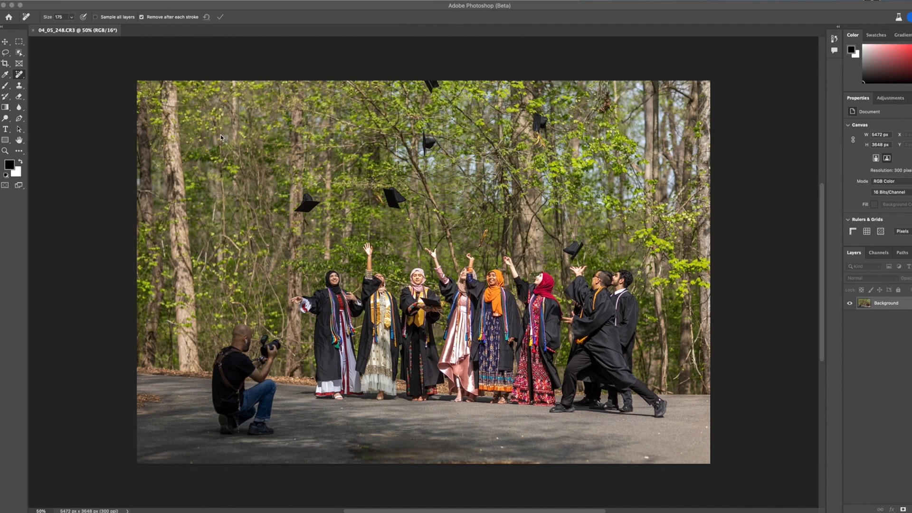
{"action": "mouse_move", "coordinate": [213, 108]}
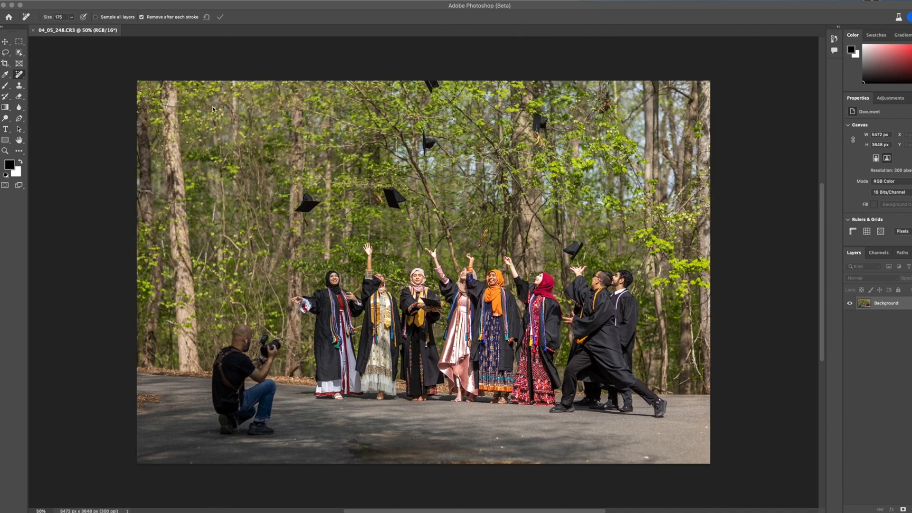
{"action": "mouse_move", "coordinate": [226, 400]}
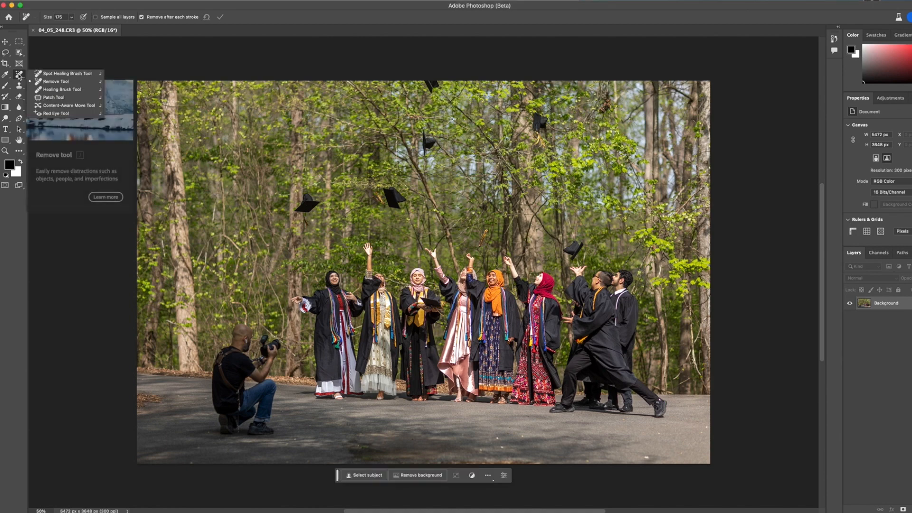
Brush over the crouching photographer with the Spot Healing Brush to heal him out
{"action": "left_click", "coordinate": [53, 97]}
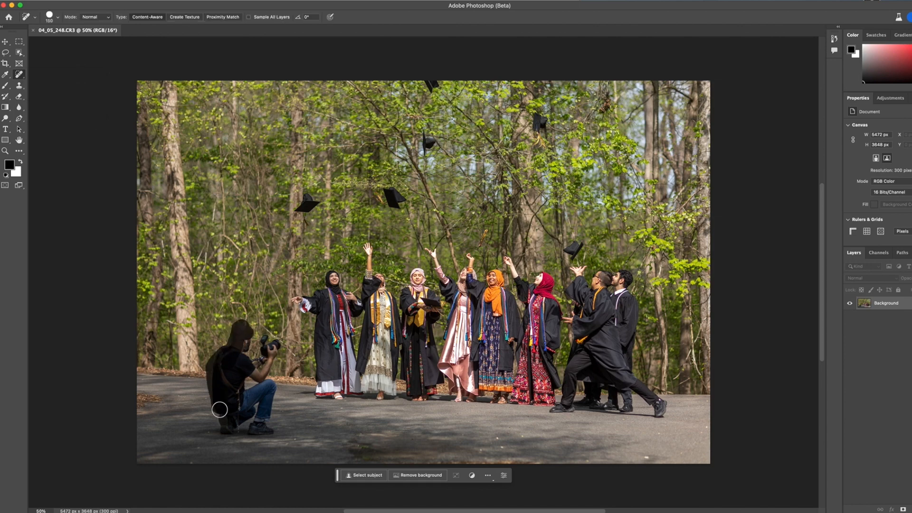
{"action": "left_click_drag", "start_coordinate": [220, 410], "coordinate": [265, 412]}
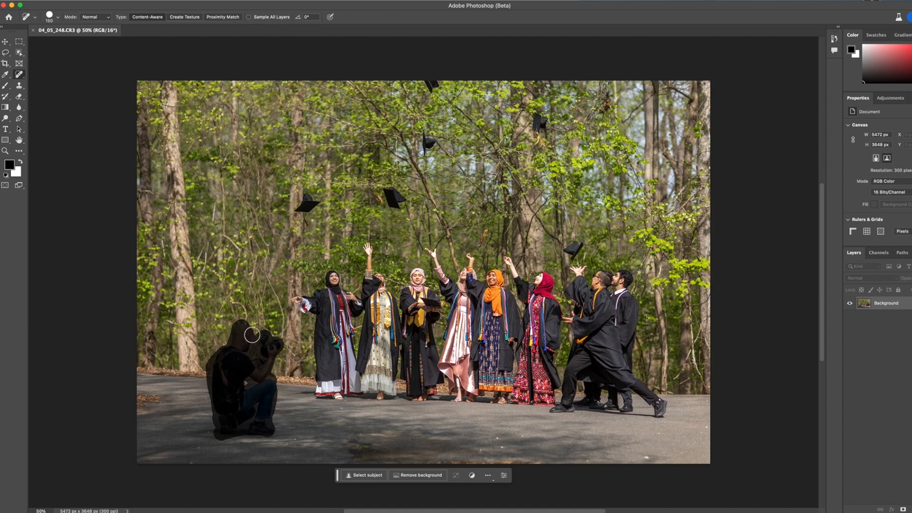
{"action": "mouse_move", "coordinate": [315, 262]}
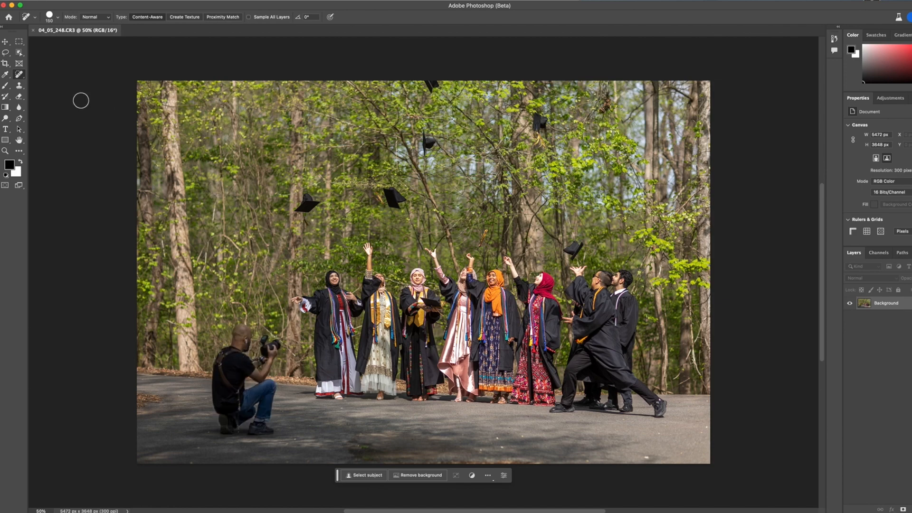
Try a lasso selection fill, then switch to the Remove Tool from the healing flyout
{"action": "left_click", "coordinate": [5, 52]}
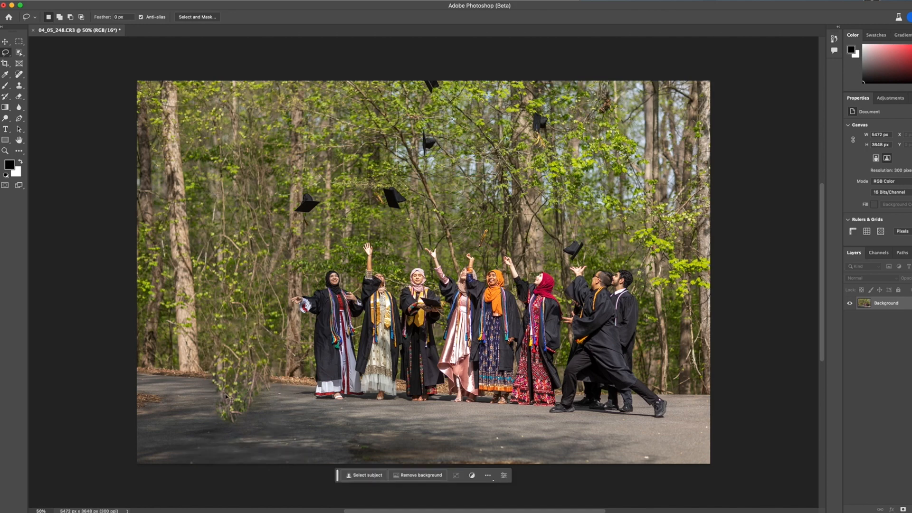
{"action": "mouse_move", "coordinate": [265, 328]}
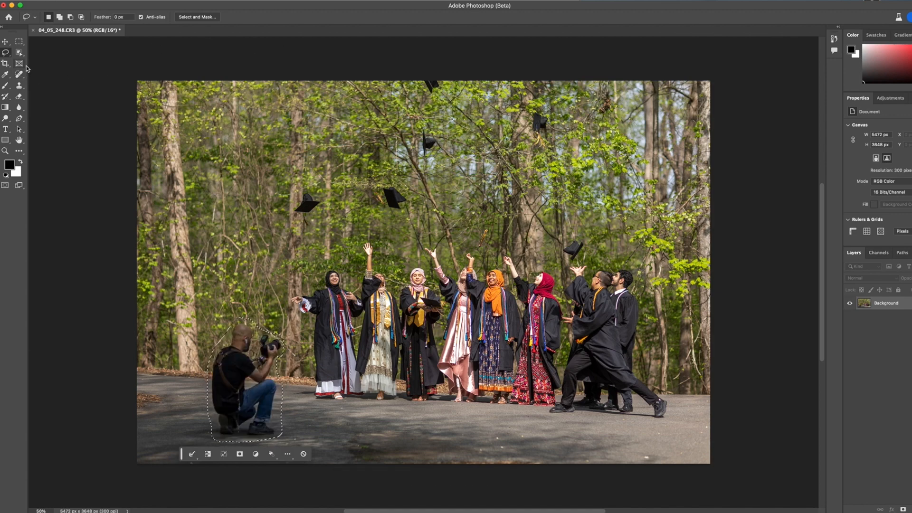
{"action": "left_click", "coordinate": [6, 73]}
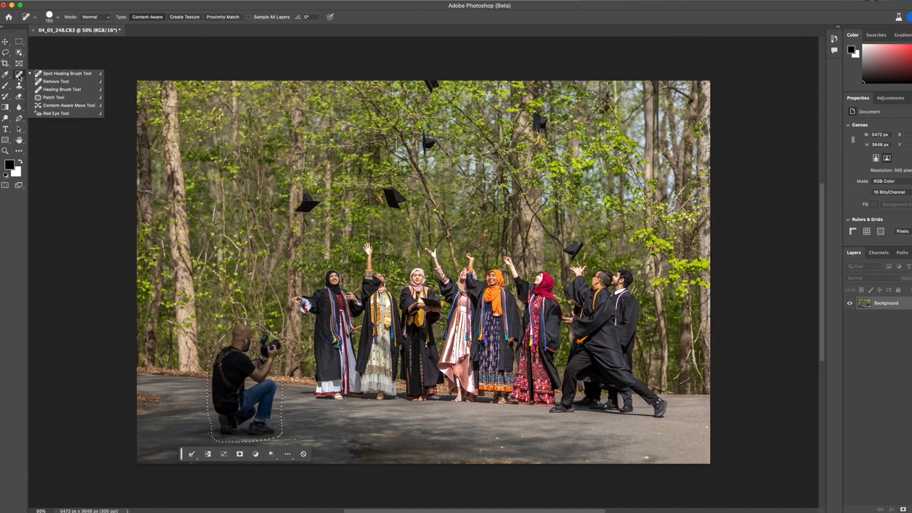
{"action": "mouse_move", "coordinate": [56, 83]}
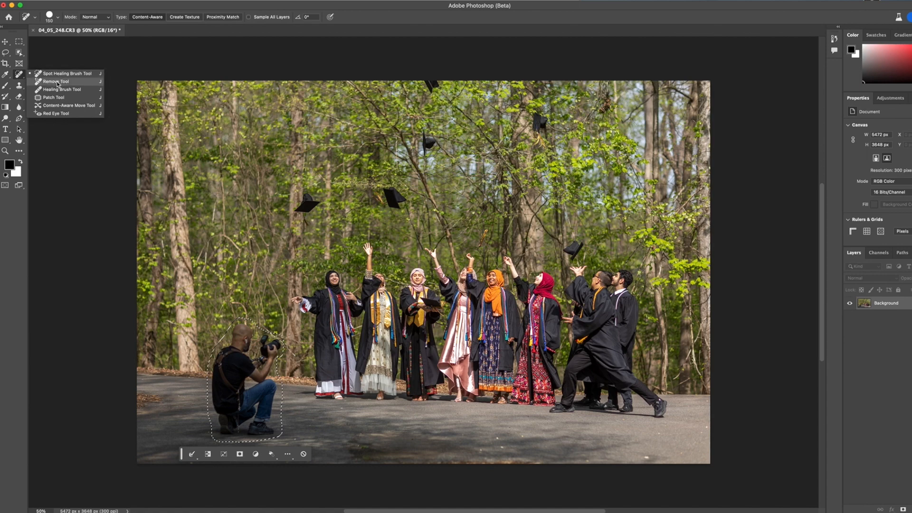
{"action": "left_click", "coordinate": [55, 81]}
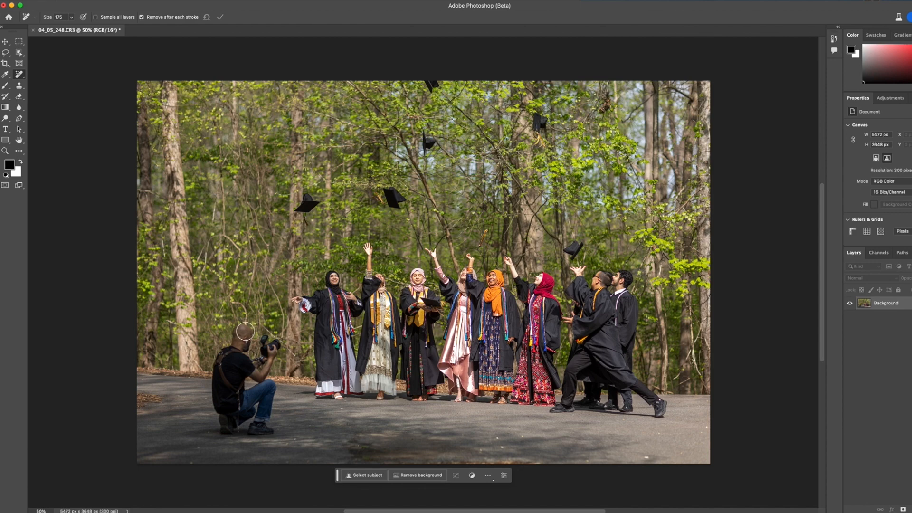
Paint the Remove tool over the photographer's whole body, arms and camera to erase him
{"action": "left_click_drag", "start_coordinate": [236, 338], "coordinate": [218, 399]}
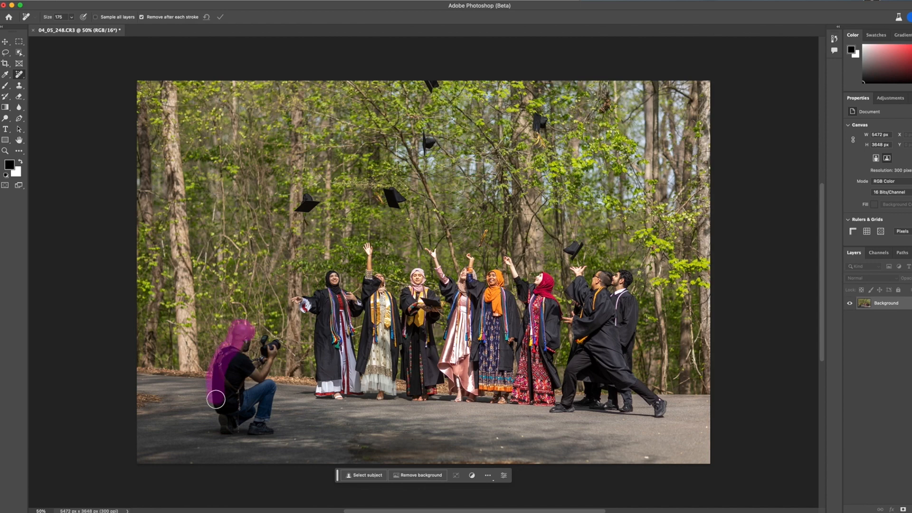
{"action": "left_click_drag", "start_coordinate": [215, 399], "coordinate": [273, 390]}
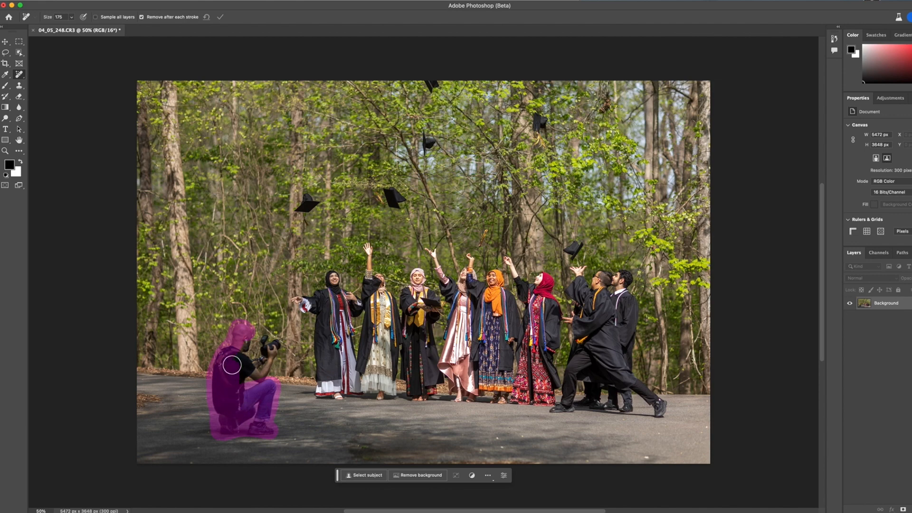
{"action": "left_click_drag", "start_coordinate": [232, 365], "coordinate": [256, 380]}
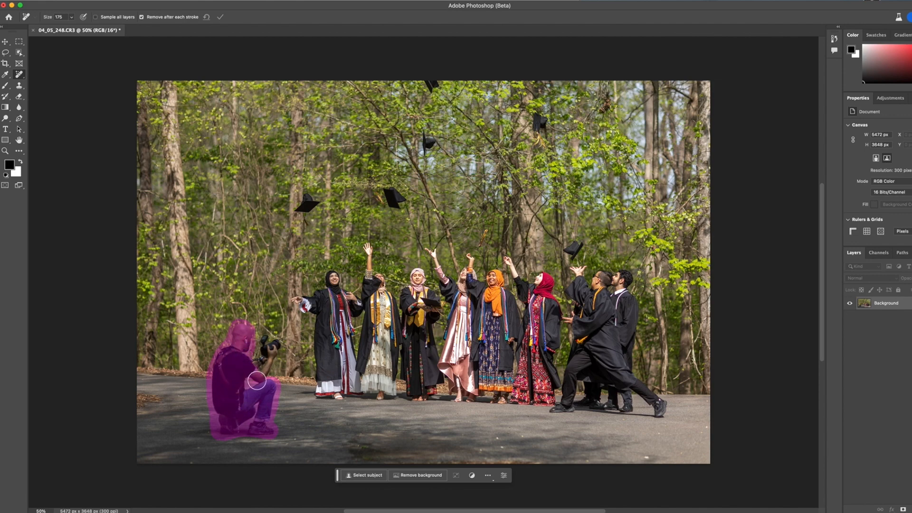
{"action": "left_click_drag", "start_coordinate": [256, 381], "coordinate": [244, 355]}
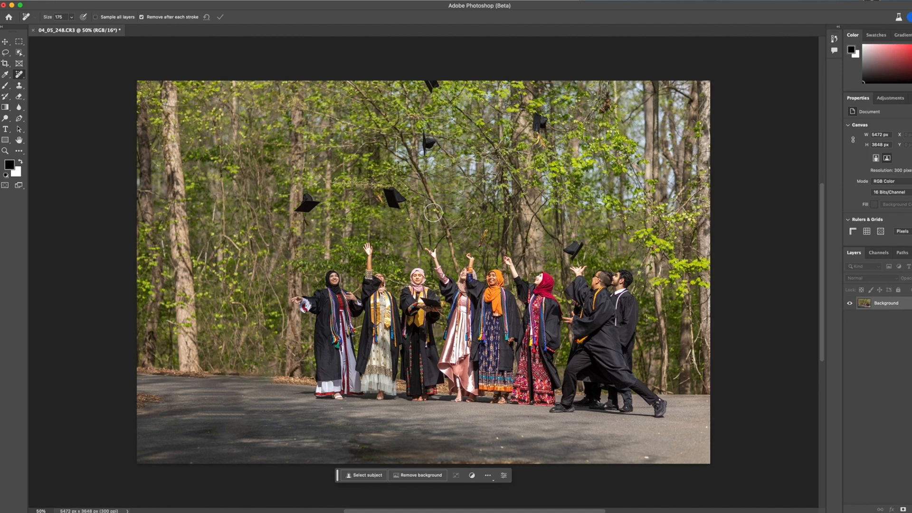
{"action": "mouse_move", "coordinate": [251, 359]}
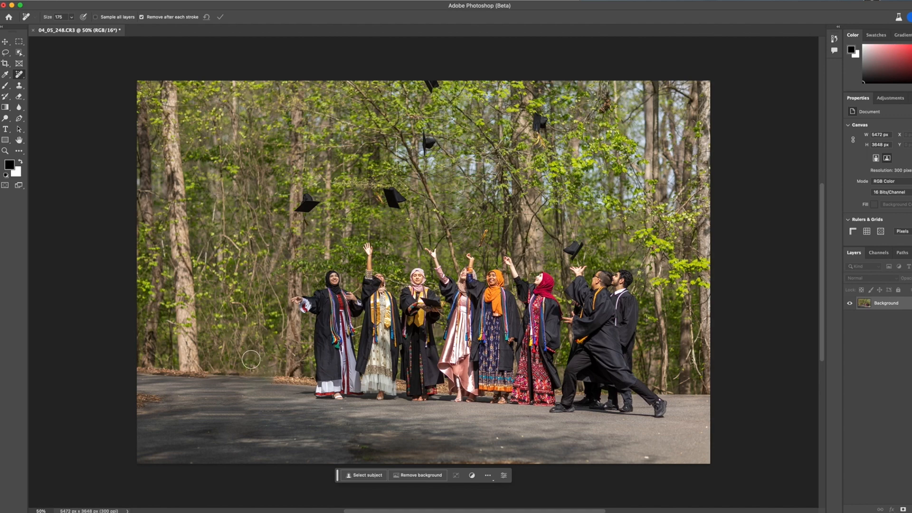
{"action": "mouse_move", "coordinate": [259, 394]}
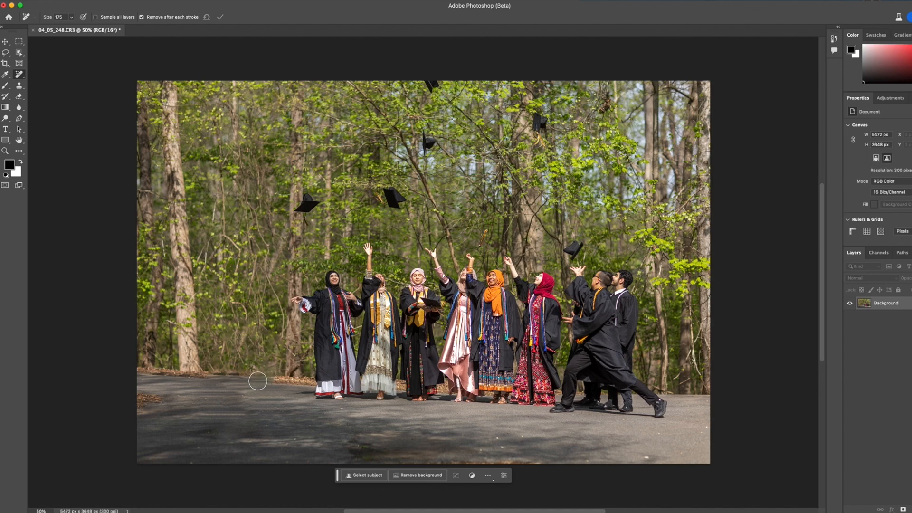
{"action": "mouse_move", "coordinate": [269, 249]}
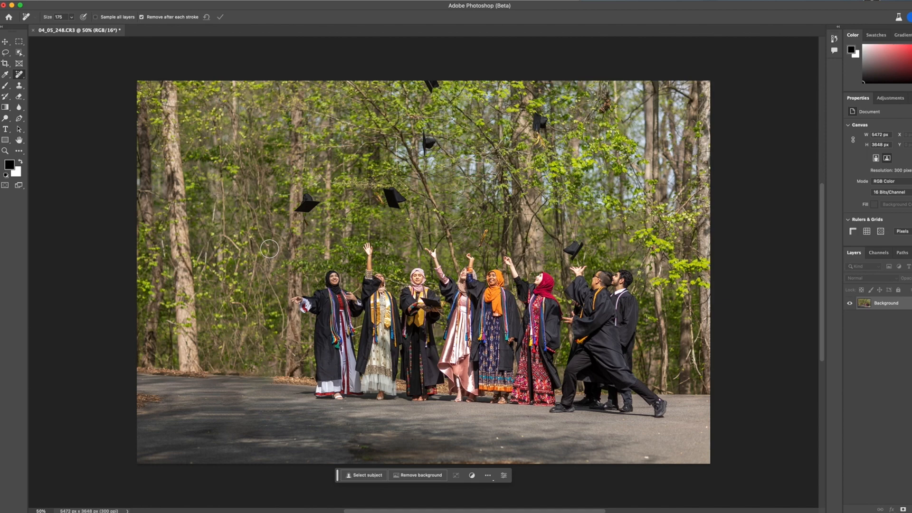
{"action": "mouse_move", "coordinate": [303, 241]}
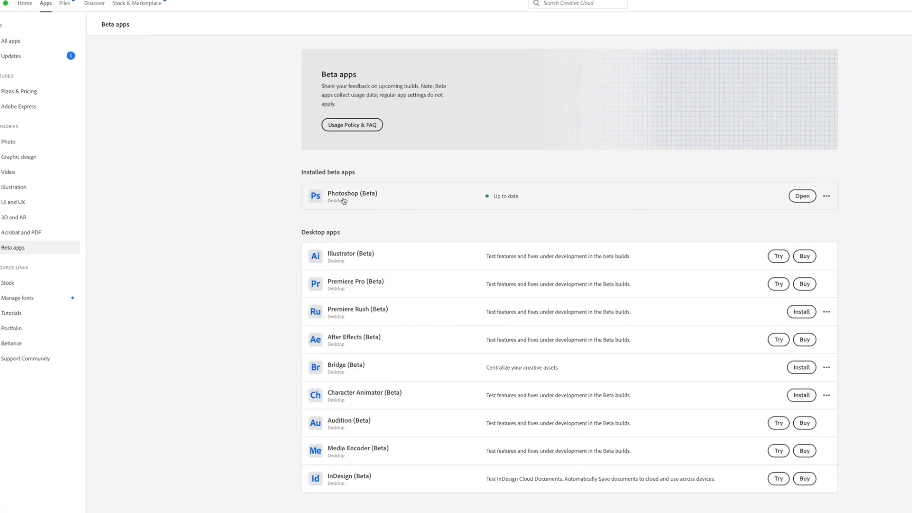
{"action": "mouse_move", "coordinate": [230, 78]}
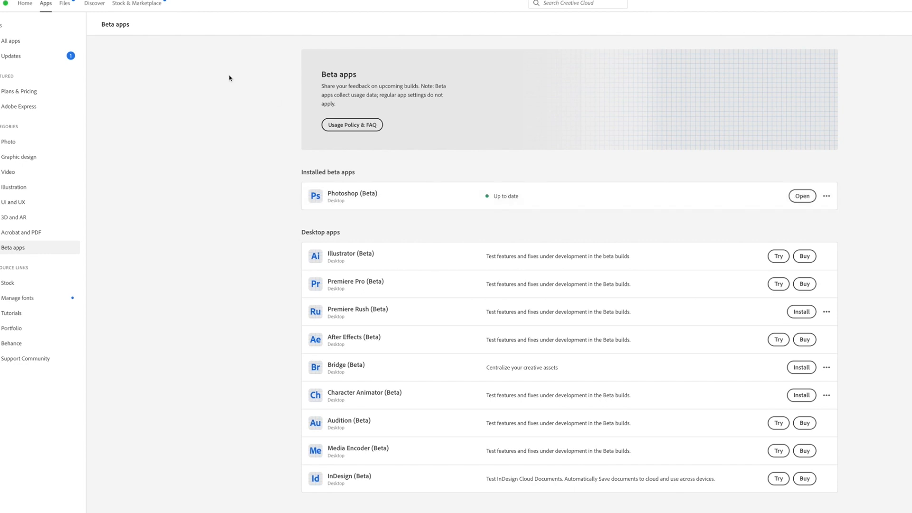